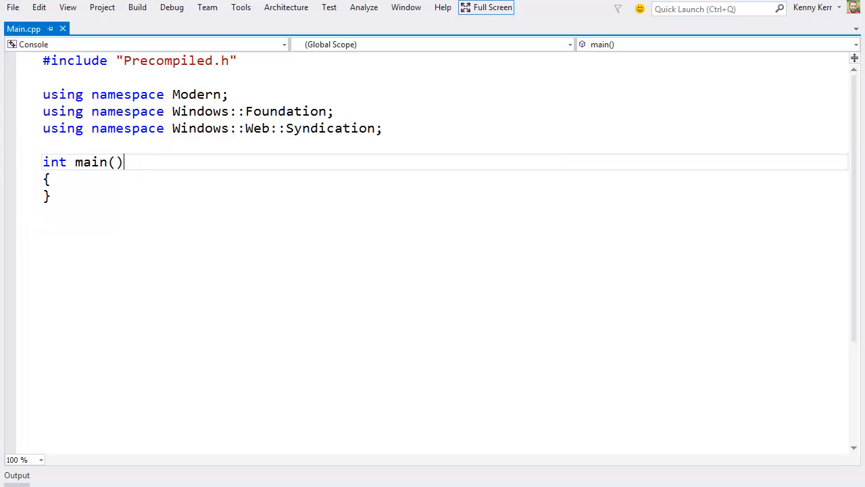
- Have main call Initialize();
{"action": "type", "text": "Init"}
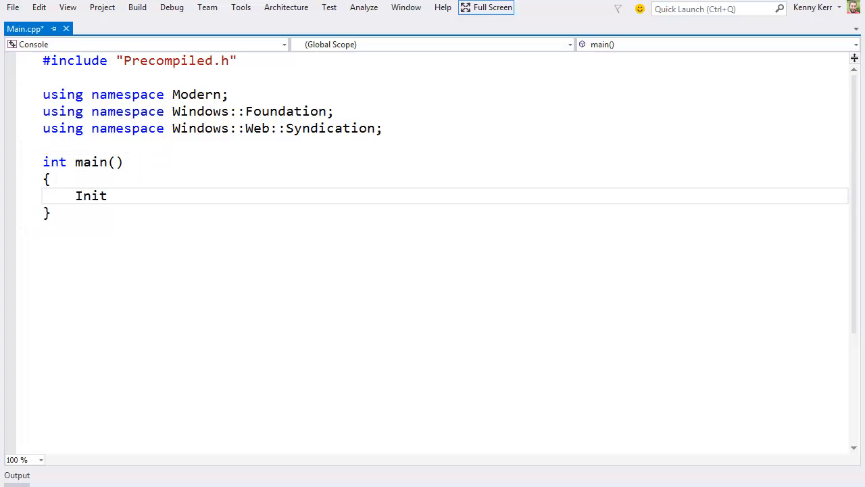
{"action": "type", "text": "ialize();"}
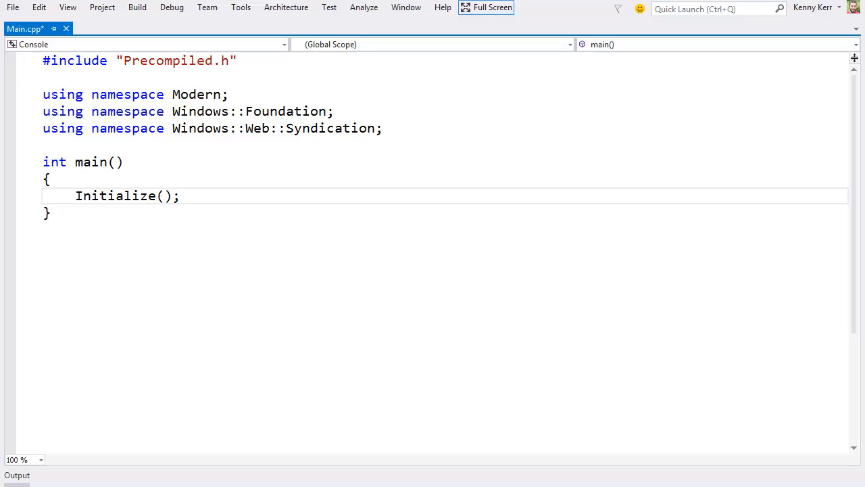
{"action": "left_click", "coordinate": [181, 195]}
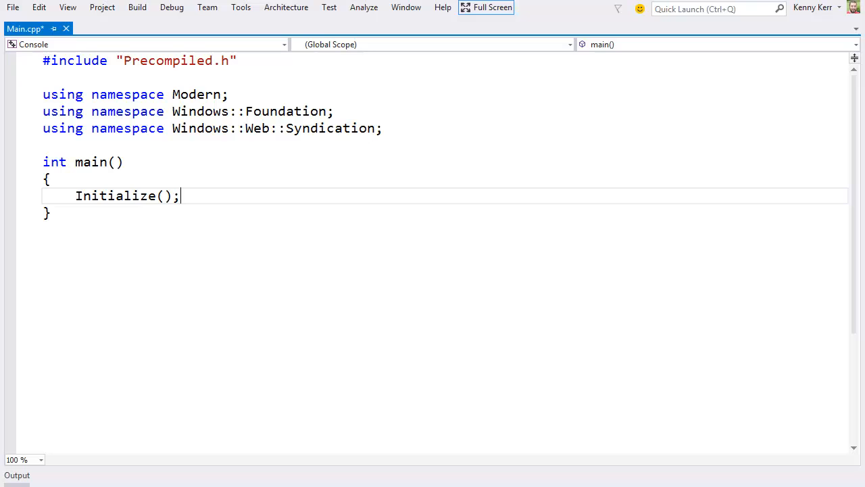
{"action": "type", "text": "void"}
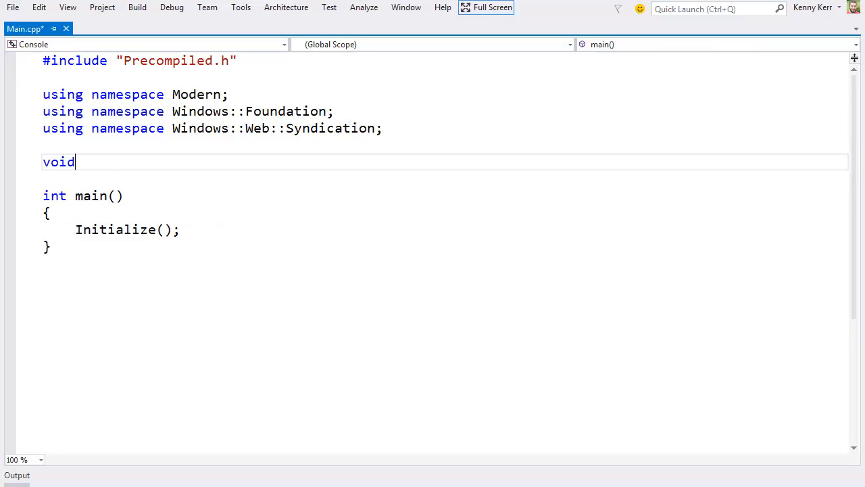
{"action": "type", "text": "Download()"}
{"action": "type", "text": "{"}
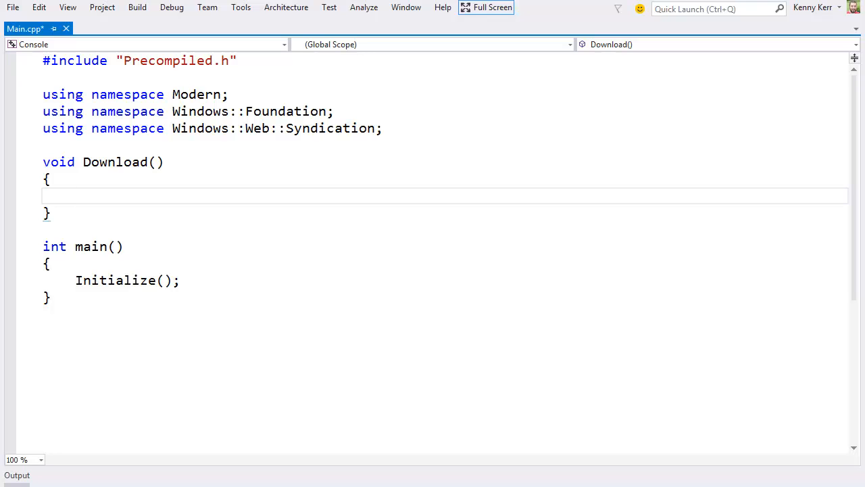
{"action": "type", "text": "Syndica"}
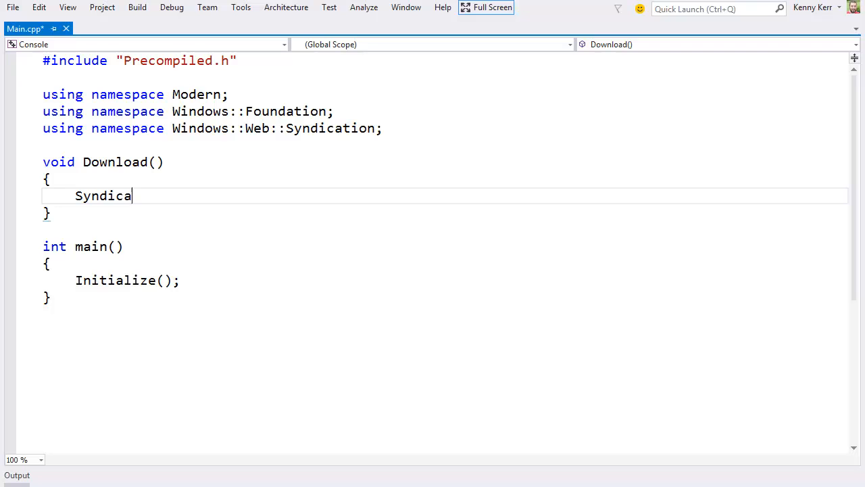
{"action": "type", "text": "tionClient client;"}
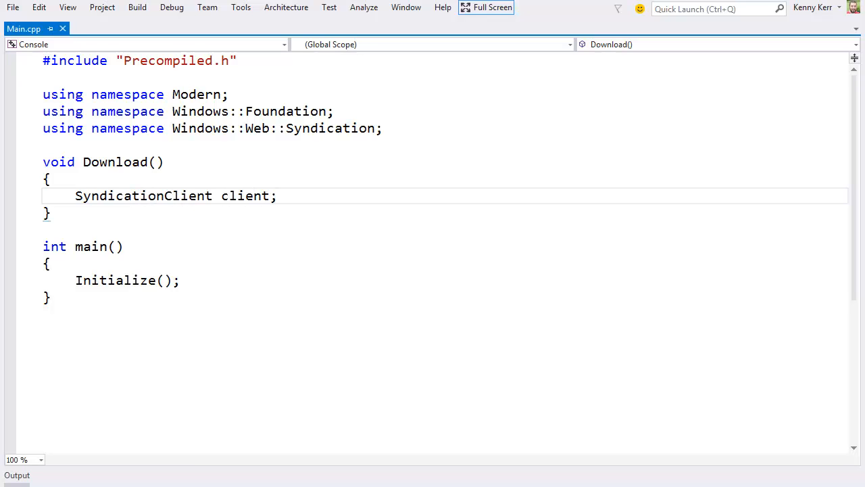
{"action": "type", "text": "Uri uri(L\"http://k"}
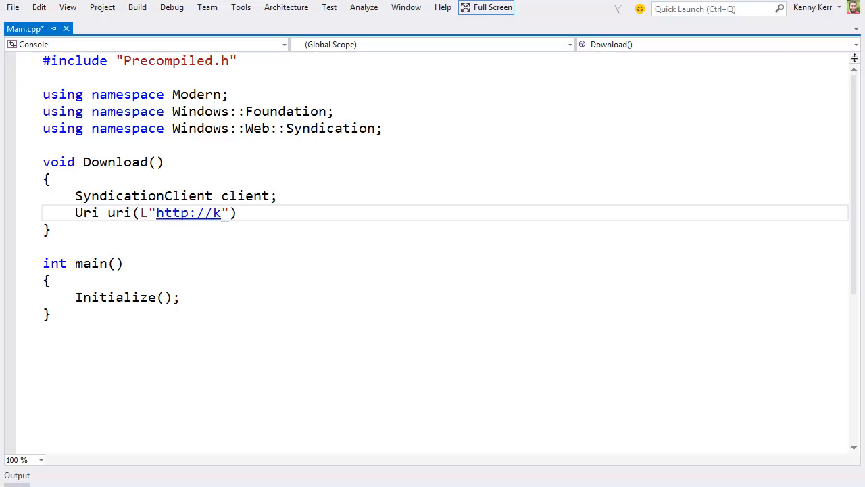
{"action": "type", "text": "ennykerr.ca/feed\");"}
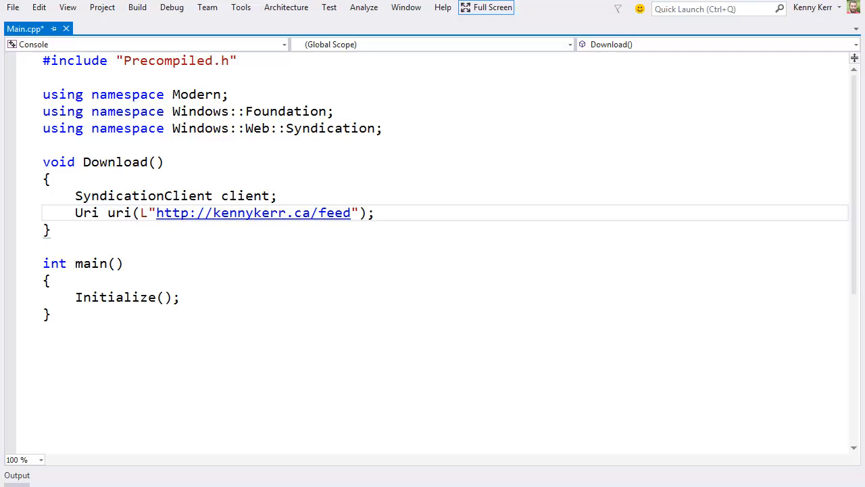
{"action": "left_click", "coordinate": [376, 212]}
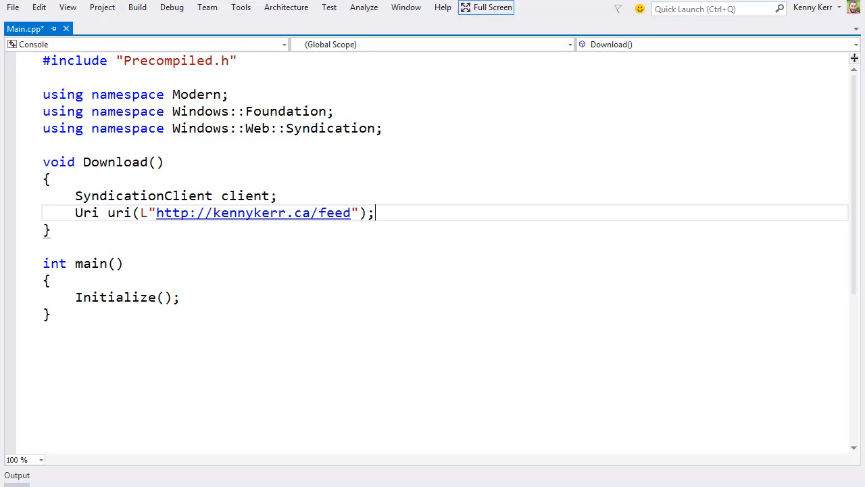
- Store client.RetrieveFeedAsync(uri) in IAsyncOperationWithProgress<SyndicationFeed, RetrievalProgress> operation
{"action": "key", "text": "Enter"}
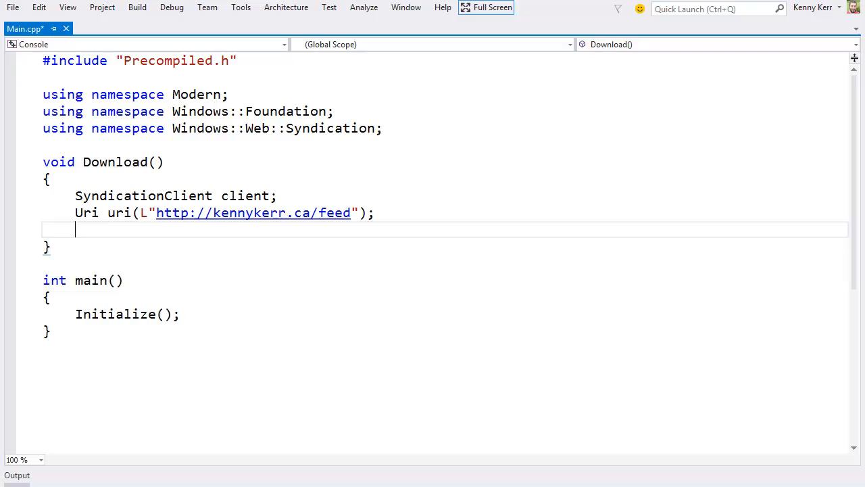
{"action": "type", "text": "client.RetrieveF"}
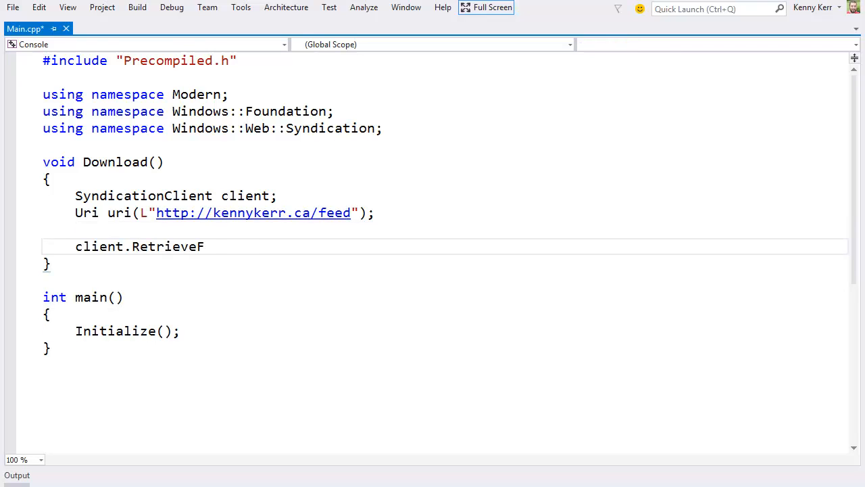
{"action": "type", "text": "eedAsync(uri);"}
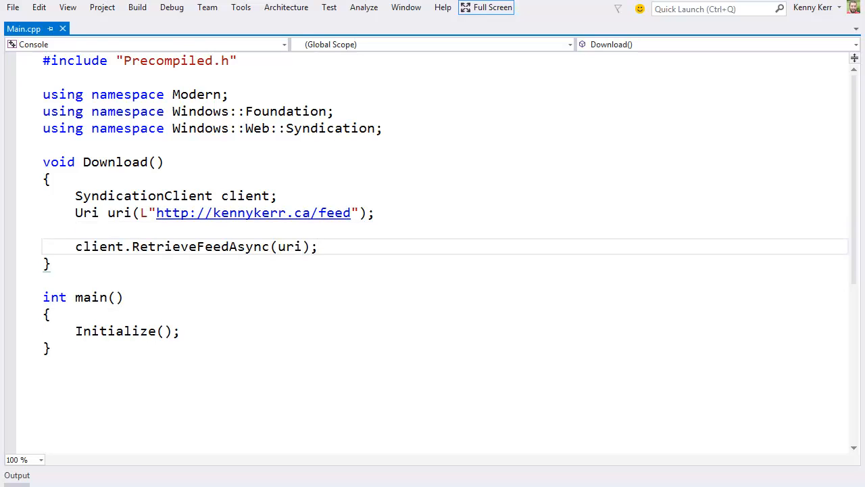
{"action": "left_click", "coordinate": [319, 246]}
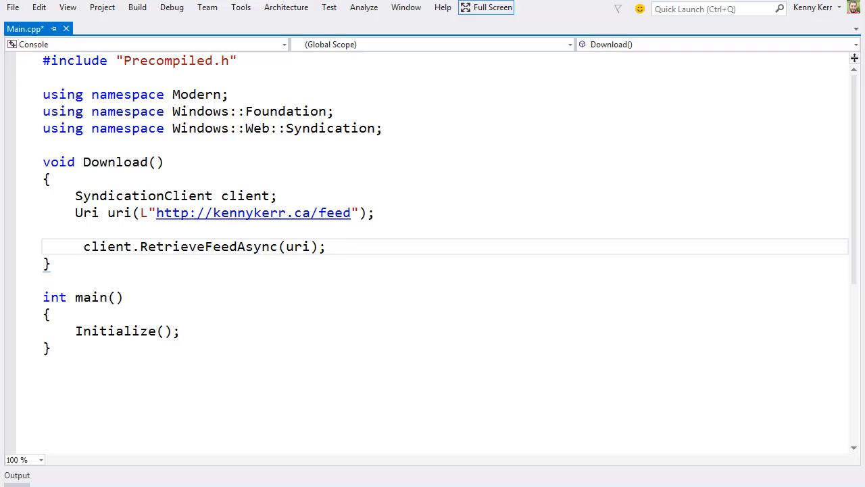
{"action": "type", "text": "IAsyncOperationWithP"}
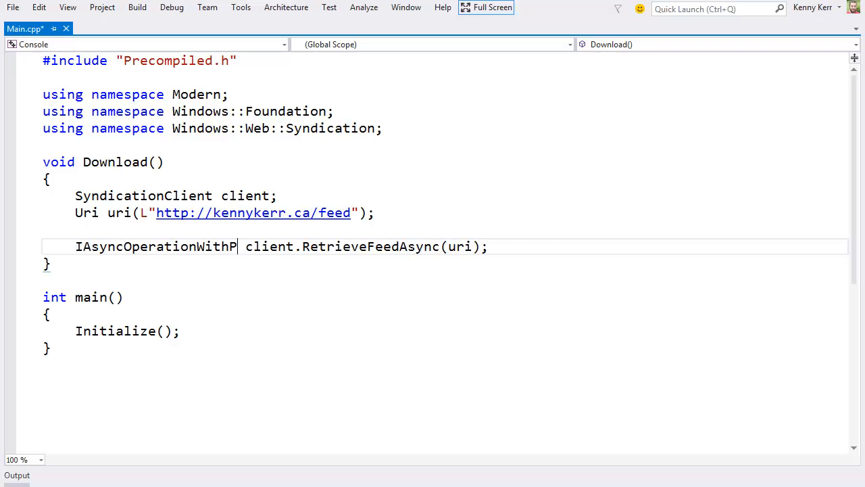
{"action": "type", "text": "rogress<SyndicationFe"}
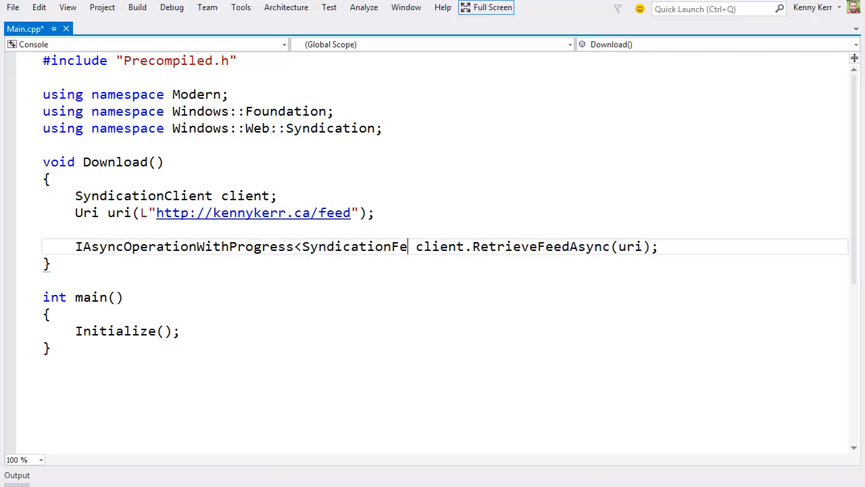
{"action": "type", "text": "ed, RetrievalProgress> operation ="}
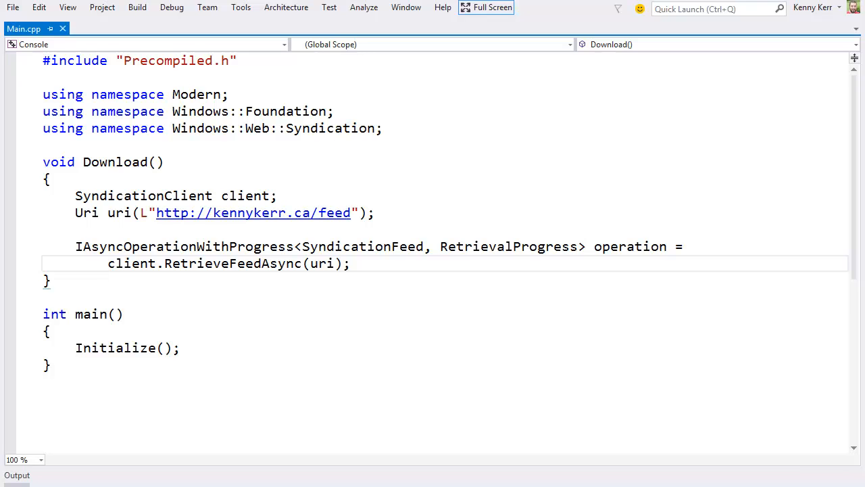
- Attach an operation.Completed lambda taking sender and AsyncStatus that gets ISyndicationFeed feed via GetResults()
{"action": "type", "text": "operation.Com"}
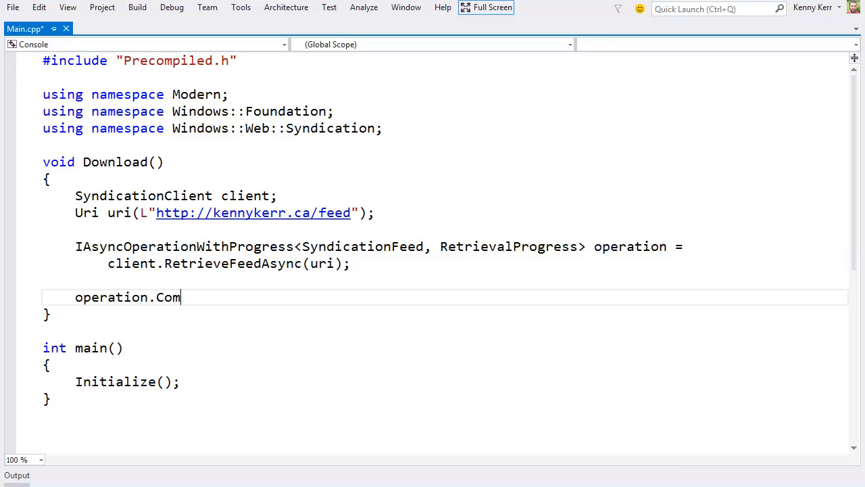
{"action": "type", "text": "pleted([](auto const &))"}
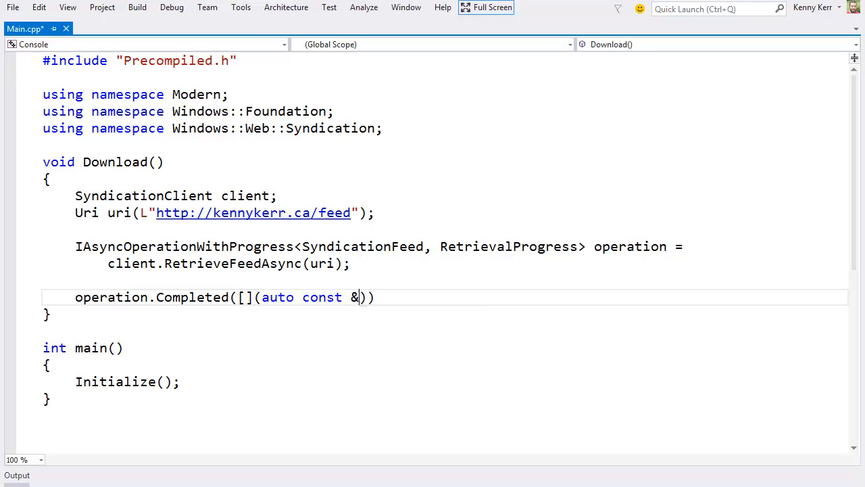
{"action": "type", "text": "sender, AsyncStatus"}
{"action": "type", "text": "{"}
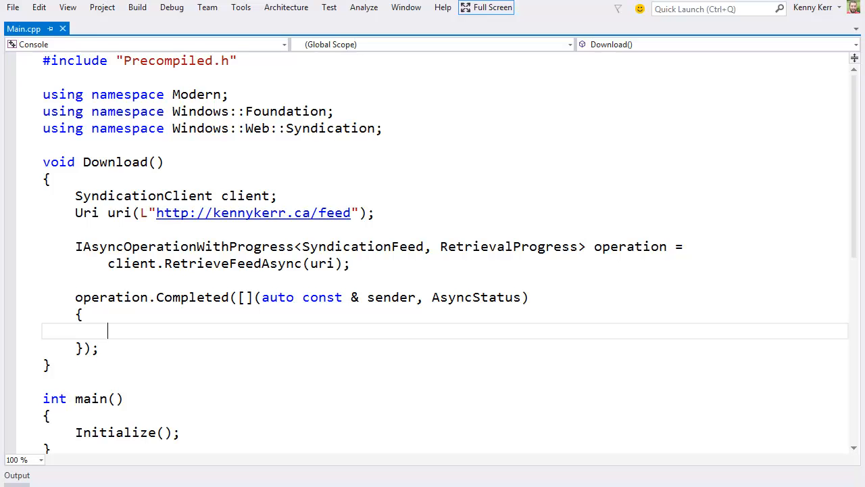
{"action": "type", "text": "ISyndicationFeed feed = sender.GetRe"}
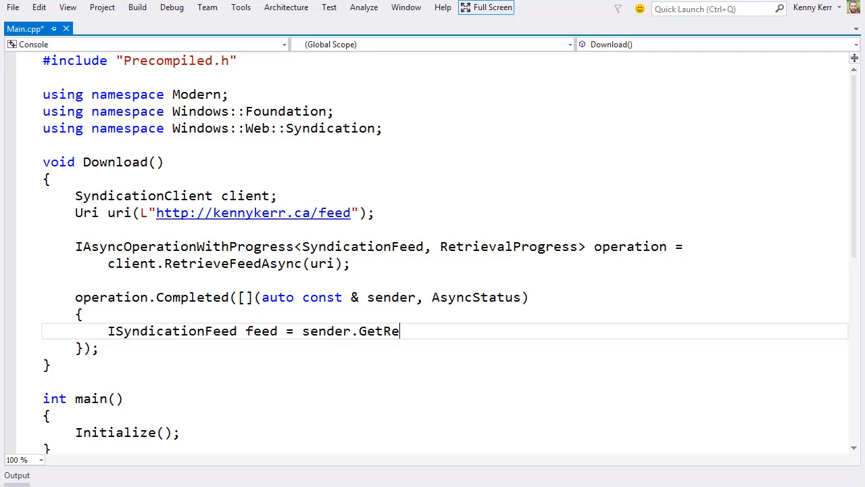
{"action": "type", "text": "sults();"}
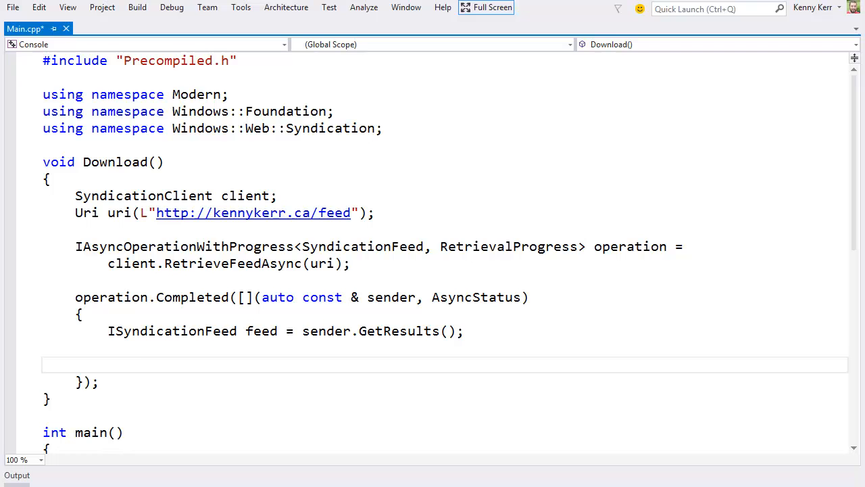
- Loop over feed.Items(), taking item.Title().Text() and printf'ing it with "%ls\n"
{"action": "type", "text": "for (ISyndicationItem)"}
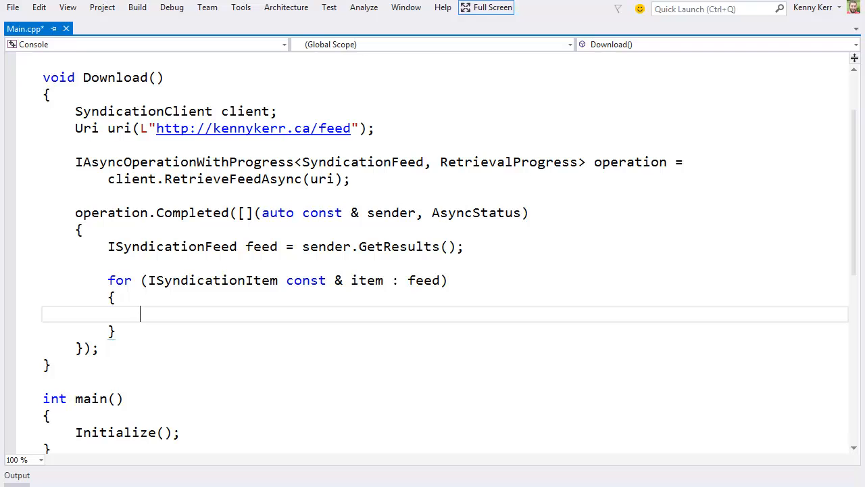
{"action": "type", "text": "S"}
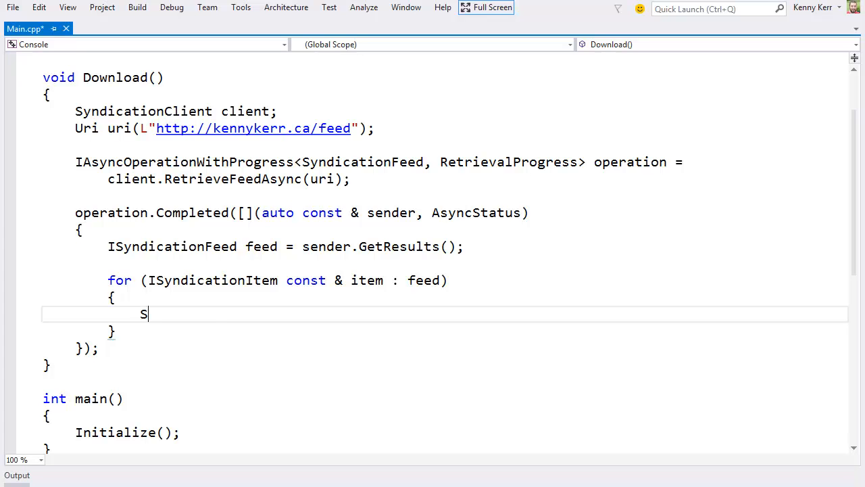
{"action": "type", "text": "tring title = item."}
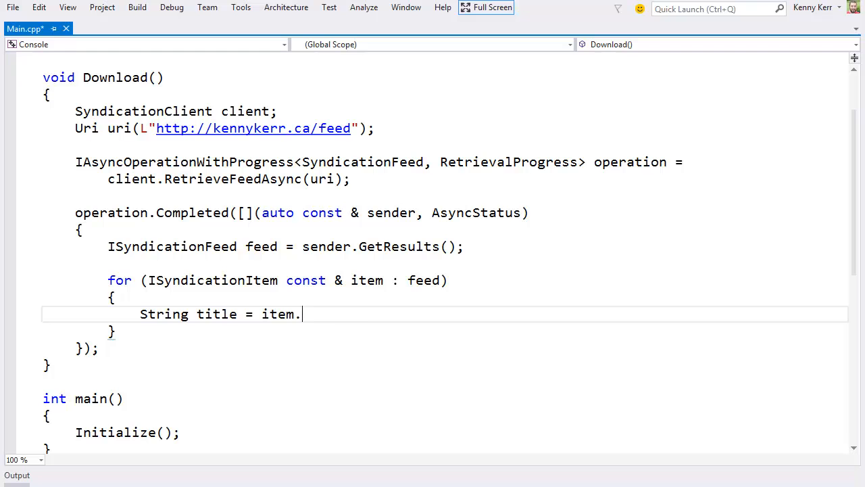
{"action": "type", "text": "Title().Text();"}
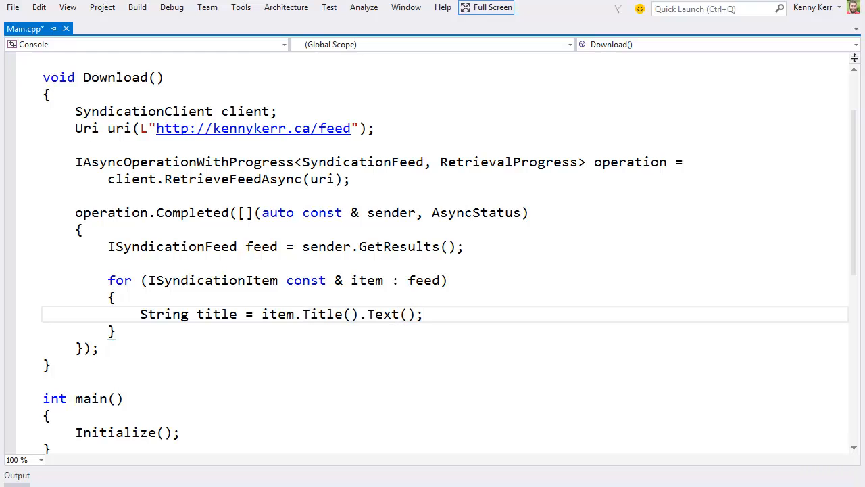
{"action": "type", "text": "printf()"}
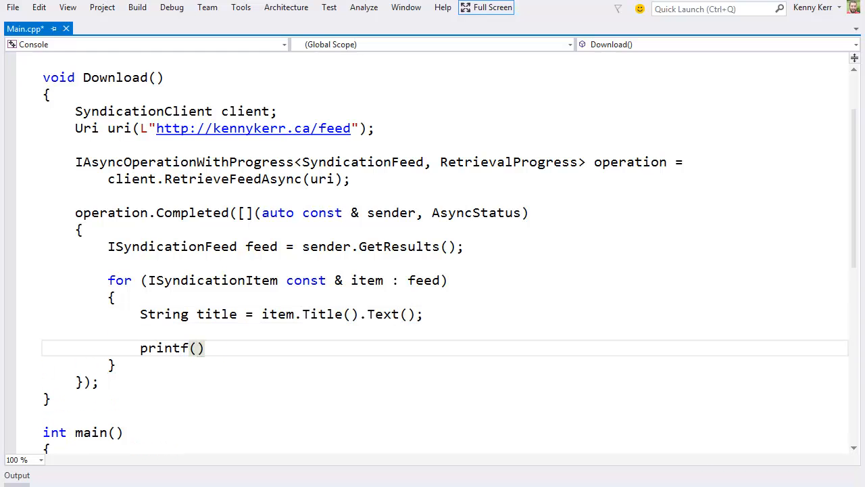
{"action": "type", "text": "\"%ls\\n\", title.Buffer("}
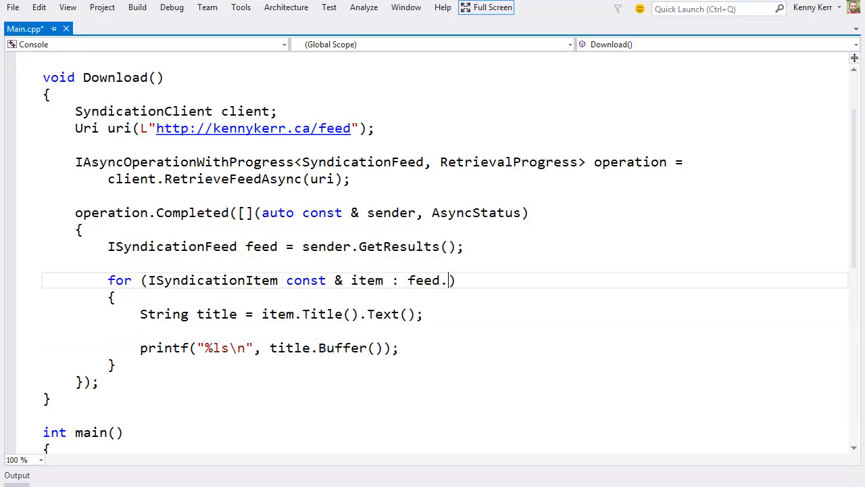
{"action": "type", "text": "Items()"}
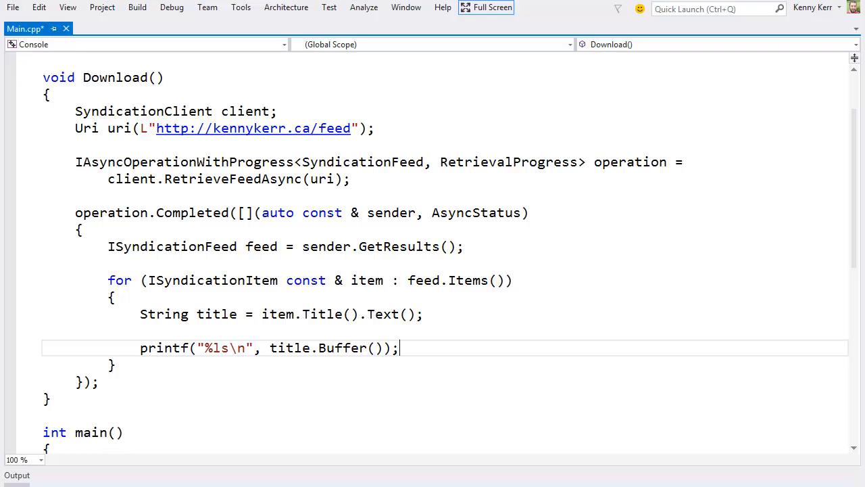
- Add Download(); and Sleep(INFINITE); to main
{"action": "scroll", "scroll_direction": "down", "scroll_amount": 3}
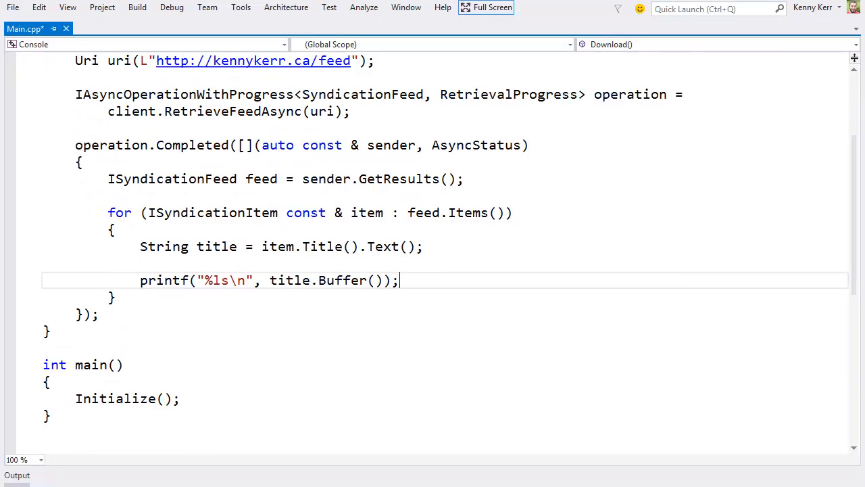
{"action": "type", "text": "Download();"}
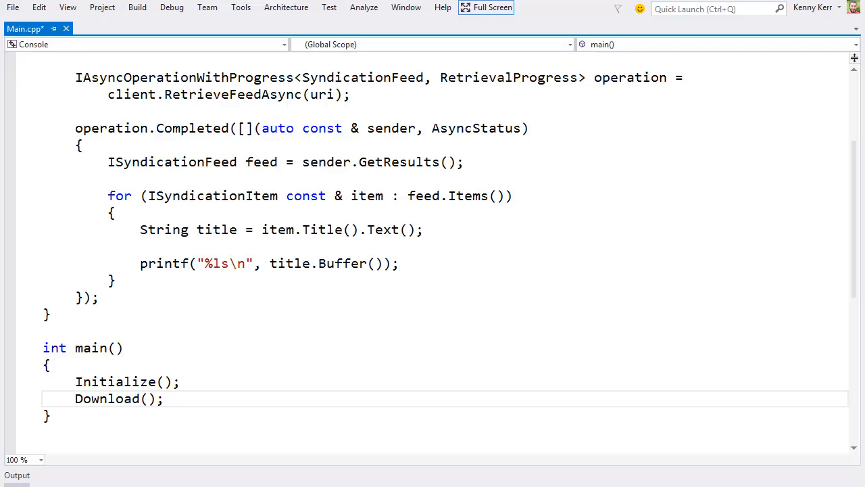
{"action": "type", "text": "Sleep(INFINITE);"}
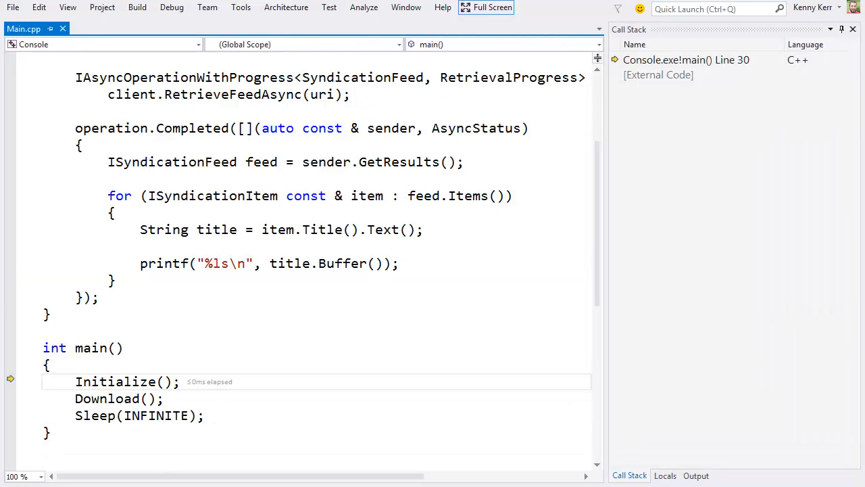
- Step the debugger into Download and past the feed retrieval
{"action": "key", "text": "F11"}
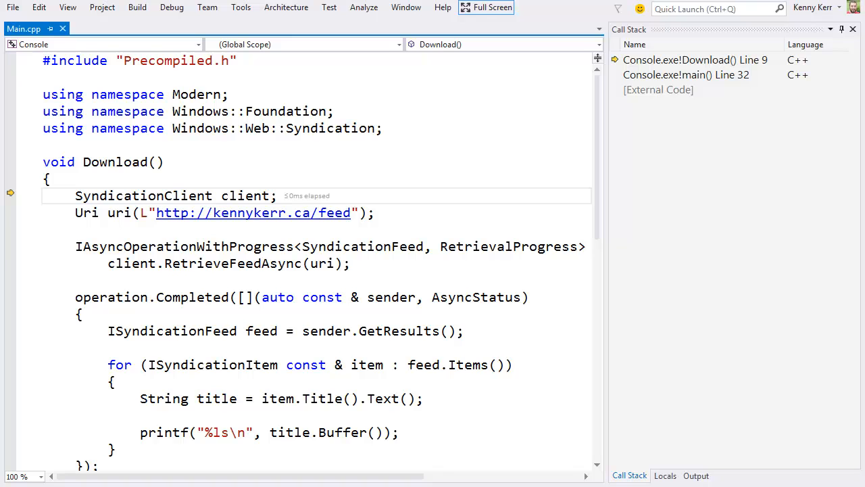
{"action": "key", "text": "F10"}
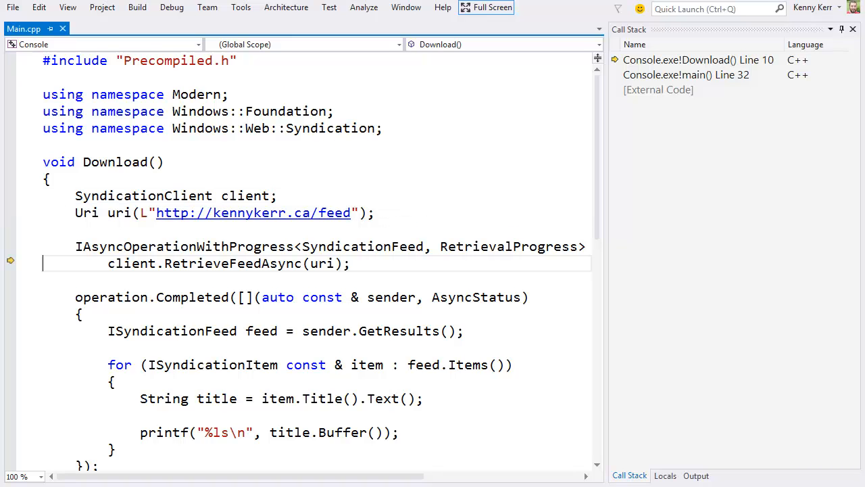
{"action": "key", "text": "F10"}
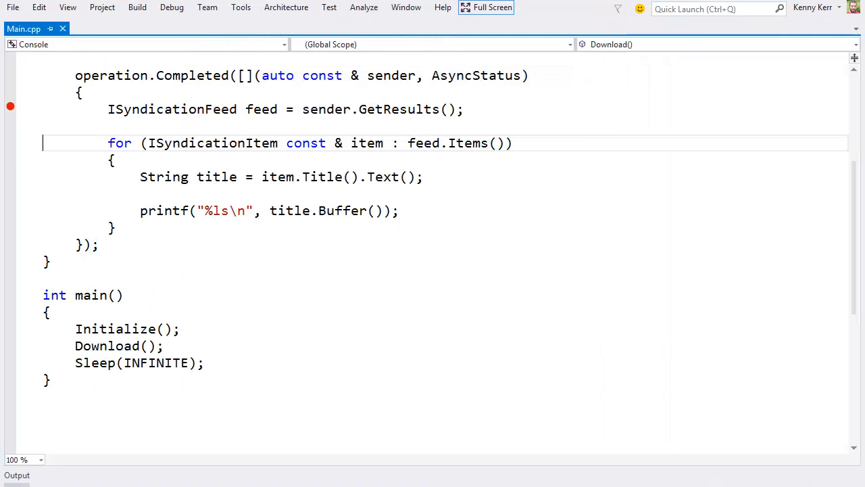
- Chain RetrieveFeedAsync(uri) directly into Completed, dropping the operation variable
{"action": "scroll", "scroll_direction": "up", "scroll_amount": 3}
{"action": "type", "text": "client.RetrieveFeedAsync(uri"}
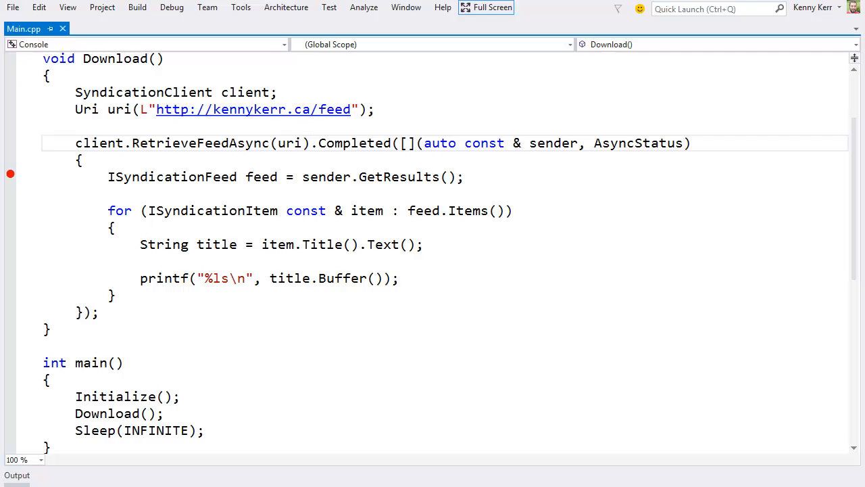
- Wrap the retrieval as Task(...).then([](ISyndicationFeed const & feed){...}).wait() and drop Sleep from main
{"action": "left_click", "coordinate": [309, 143]}
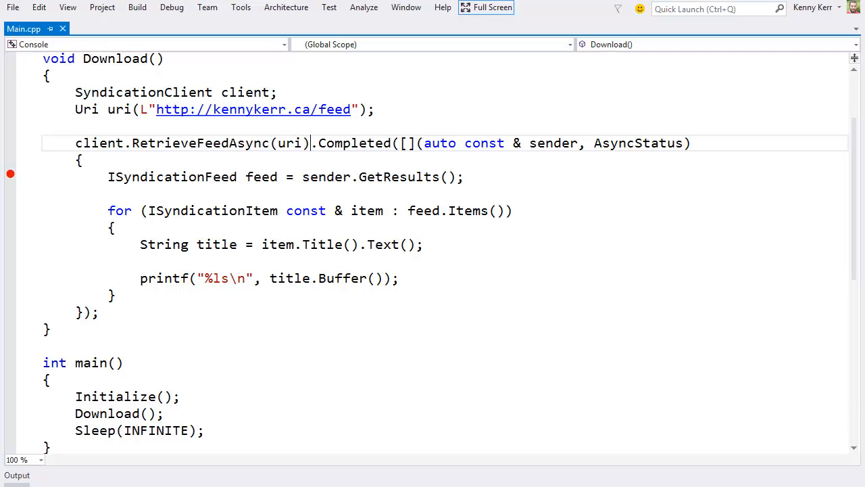
{"action": "type", "text": "Task(client.RetrieveFeedAsync(uri"}
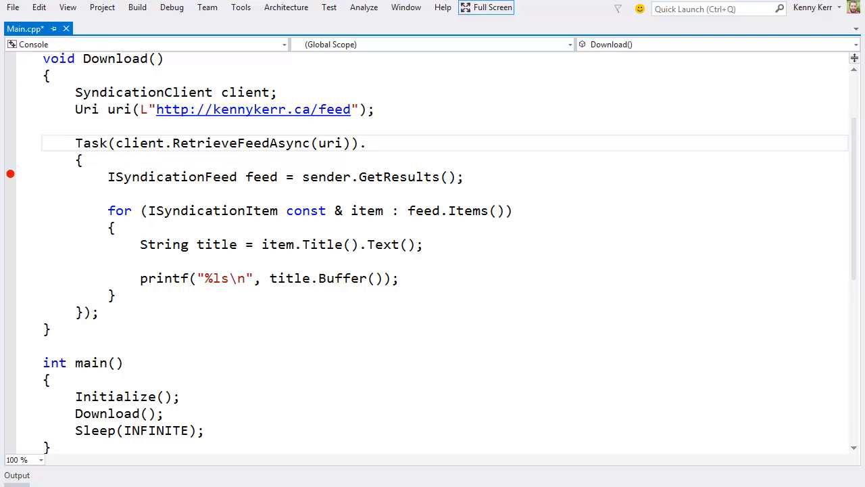
{"action": "type", "text": ".then([](ISyndicationFeed const & feed"}
{"action": "type", "text": ".wait();"}
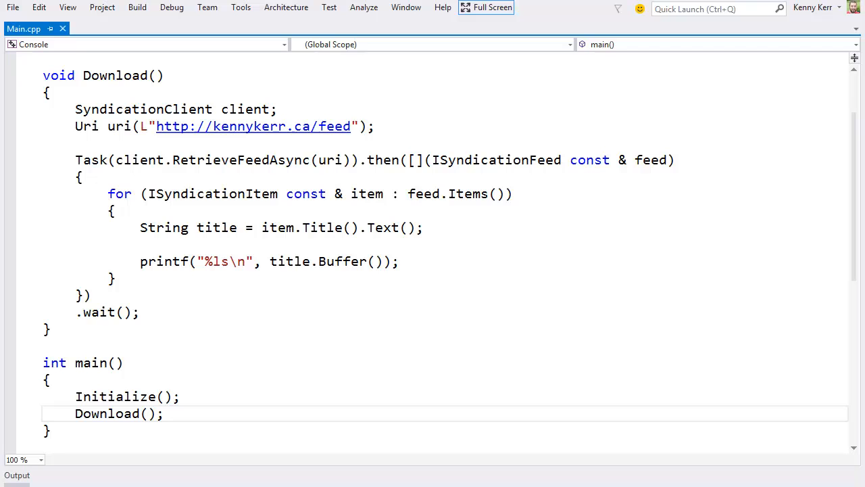
- Make Download return task<void> with using namespace concurrency, and have main call Download().wait()
{"action": "left_click", "coordinate": [162, 413]}
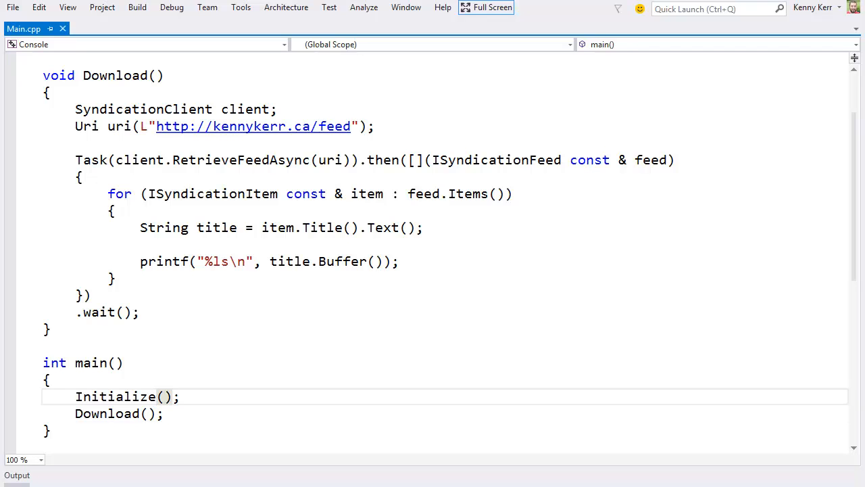
{"action": "type", "text": "task<v"}
{"action": "type", "text": "using namespace"}
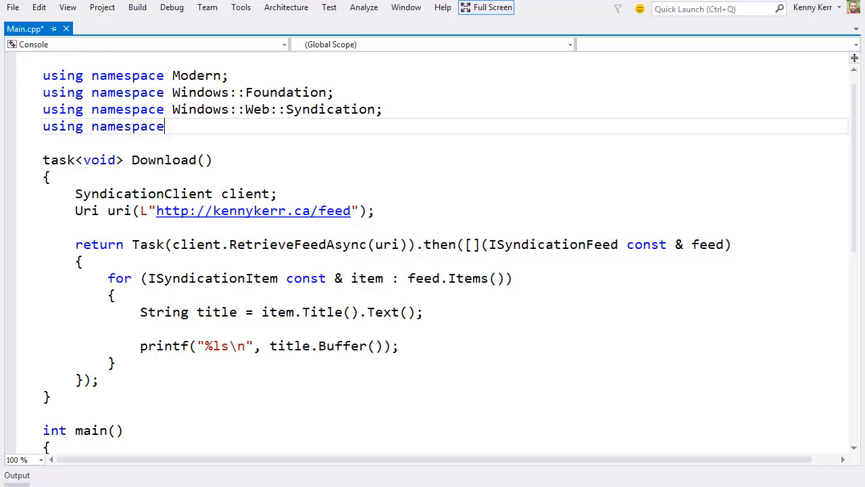
{"action": "type", "text": "concurrency;"}
{"action": "type", "text": "Initialize();"}
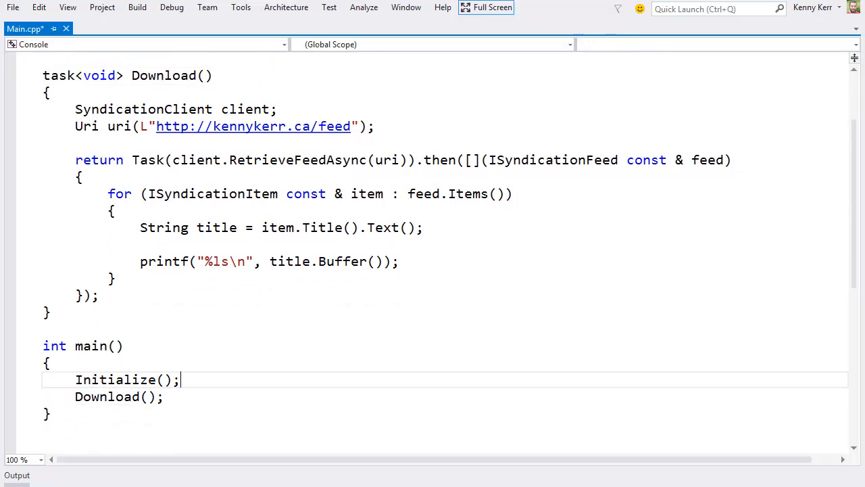
{"action": "type", "text": ".wait()"}
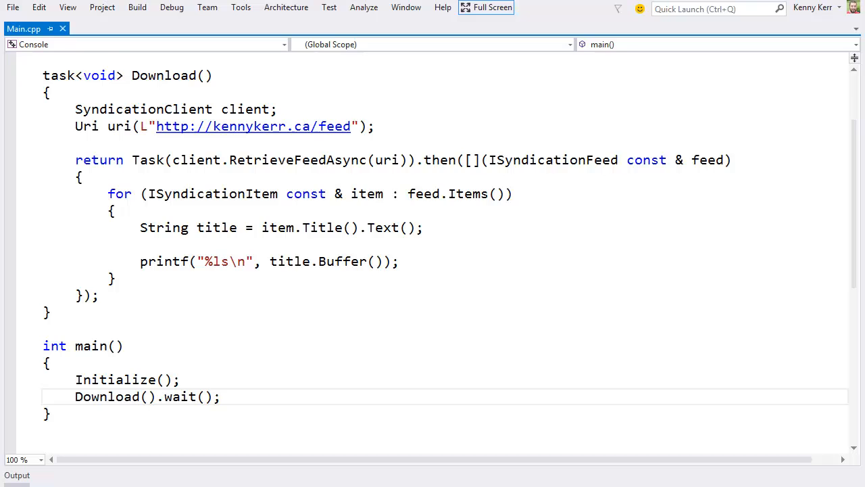
- Add using namespace std, return future<void>, and get ISyndicationFeed feed = __await client.RetrieveFeedAsync(uri)
{"action": "type", "text": "using namespace s;"}
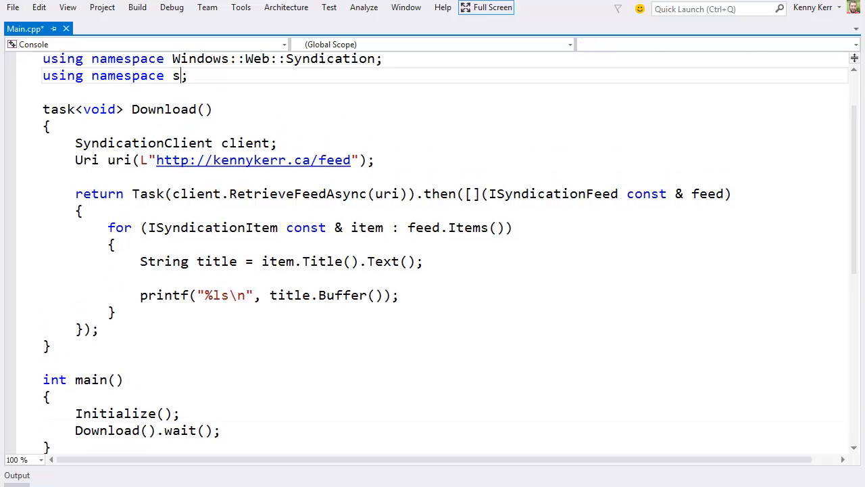
{"action": "type", "text": "td"}
{"action": "left_click", "coordinate": [443, 109]}
{"action": "type", "text": "future"}
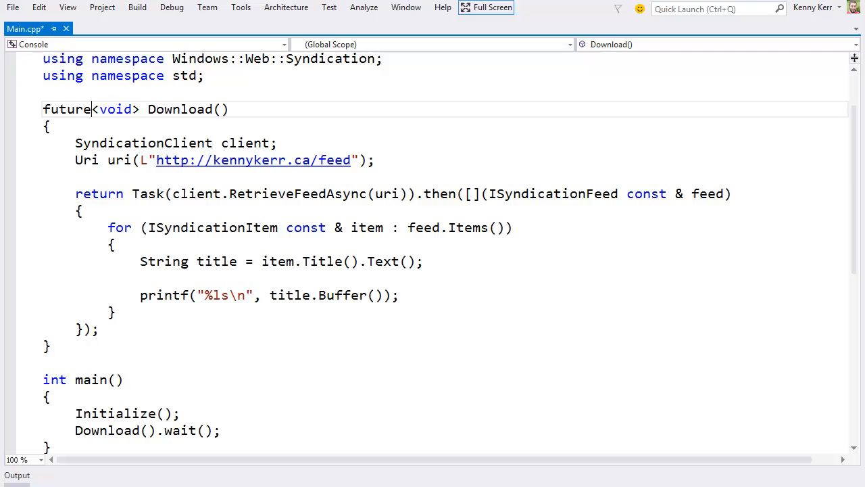
{"action": "type", "text": "ISyndicationFeed feed = __aw"}
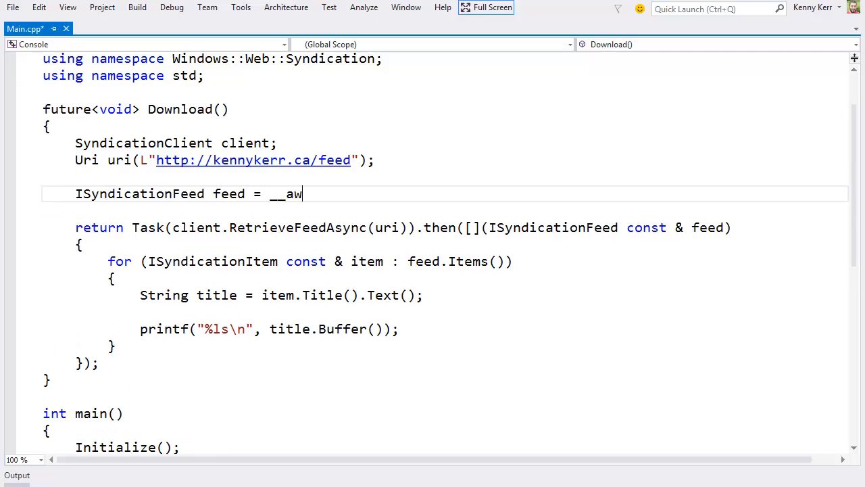
{"action": "type", "text": "ait client.Ret"}
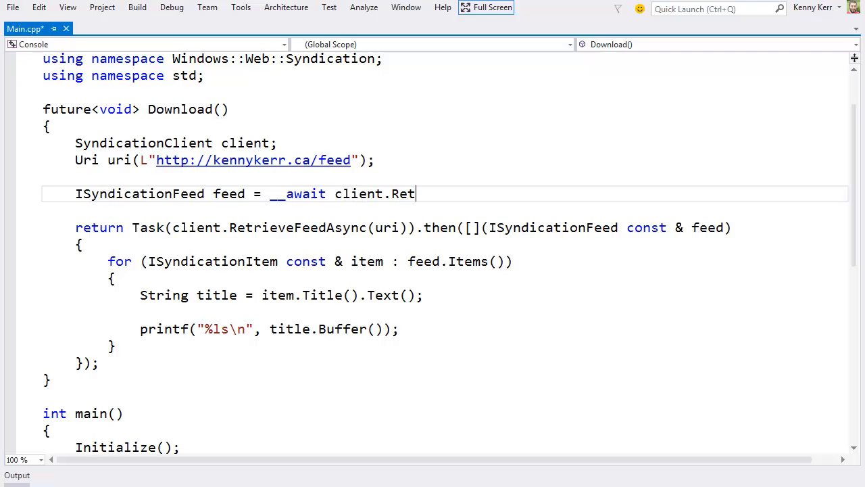
{"action": "type", "text": "rieveFeedAsync(uri);"}
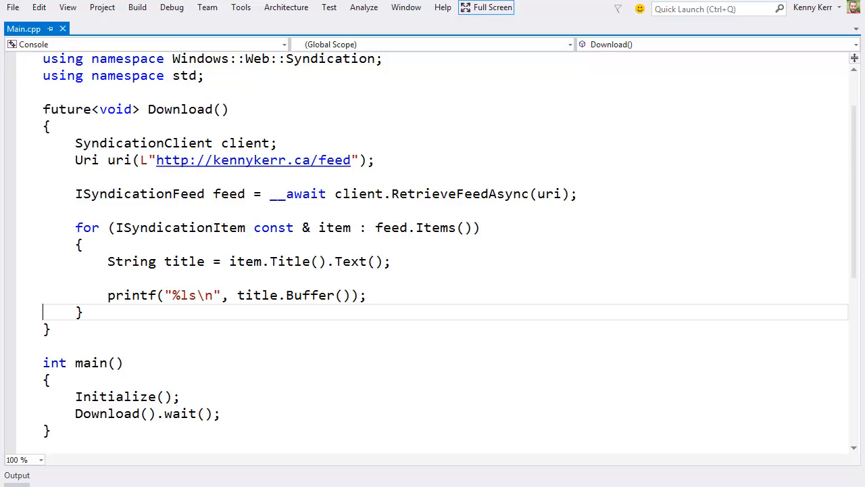
{"action": "key", "text": "F5"}
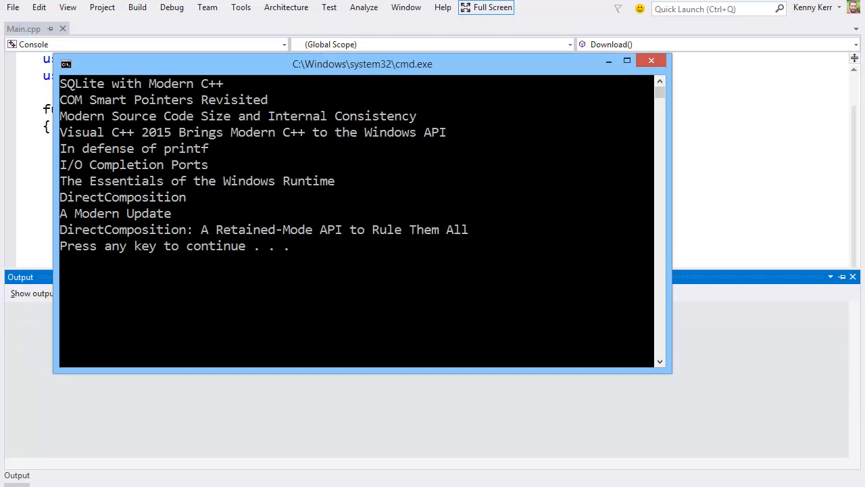
{"action": "left_click", "coordinate": [661, 59]}
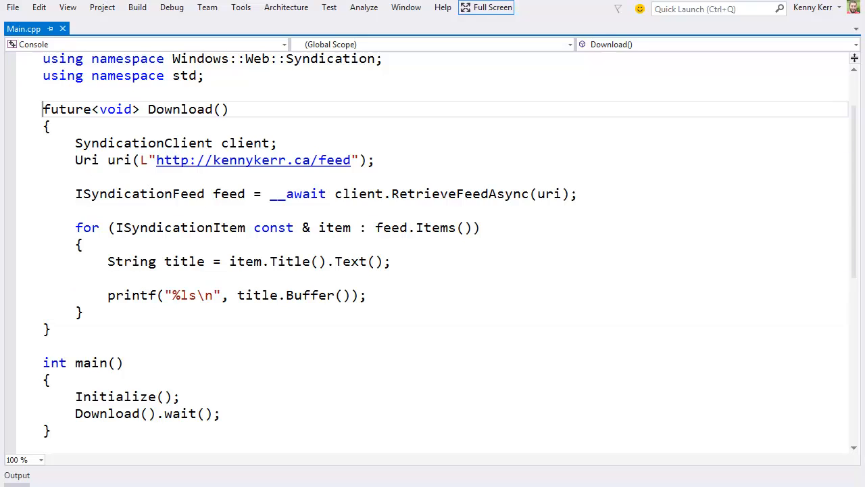
- With Windows::Storage in use, get the DocumentsLibrary folder and __await CreateFileAsync(L"List.txt")
{"action": "type", "text": "using namespace Windows::Storage;"}
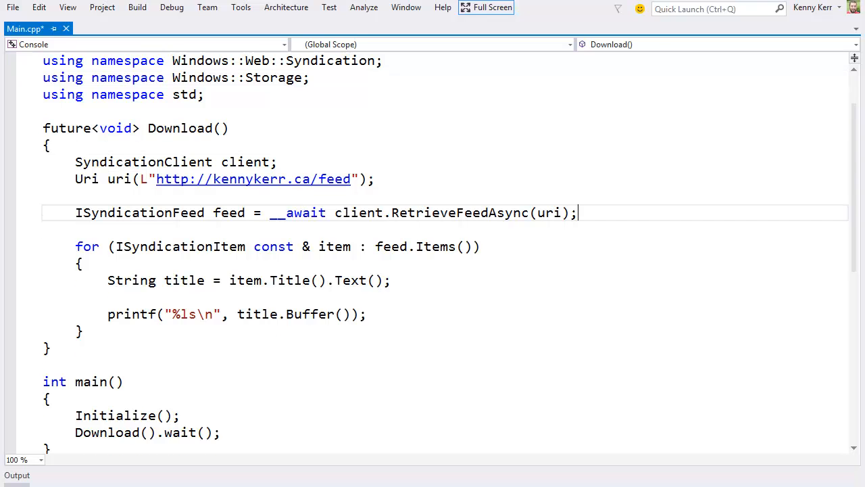
{"action": "type", "text": "IStorageFolder f"}
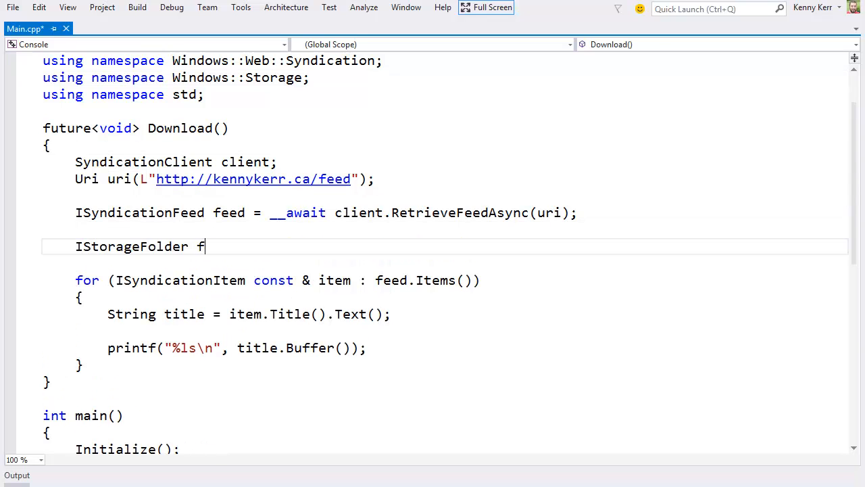
{"action": "type", "text": "older = KnownFolders::DocumentsLibrary();"}
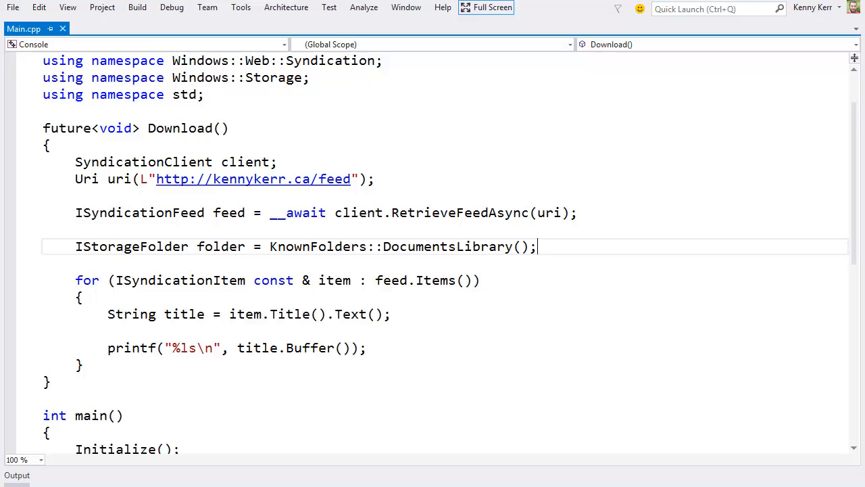
{"action": "type", "text": "IStorageFile"}
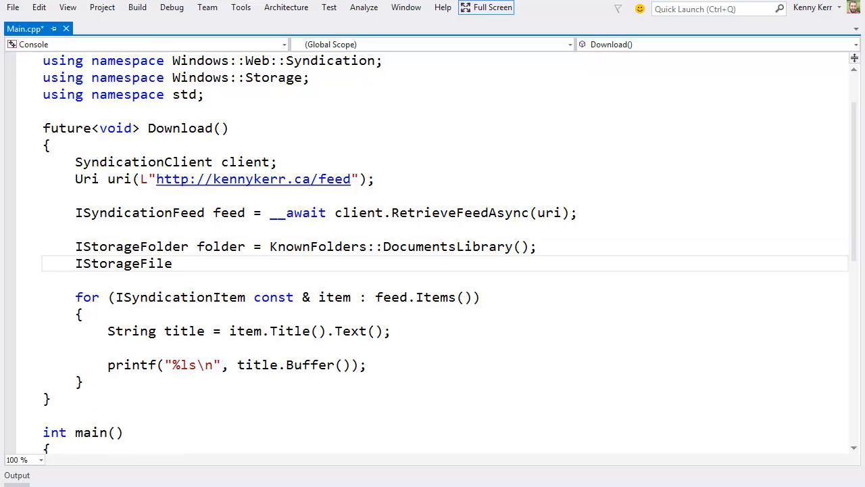
{"action": "type", "text": "file = __await folder.CreateFileAsync(L\"List.txt\");"}
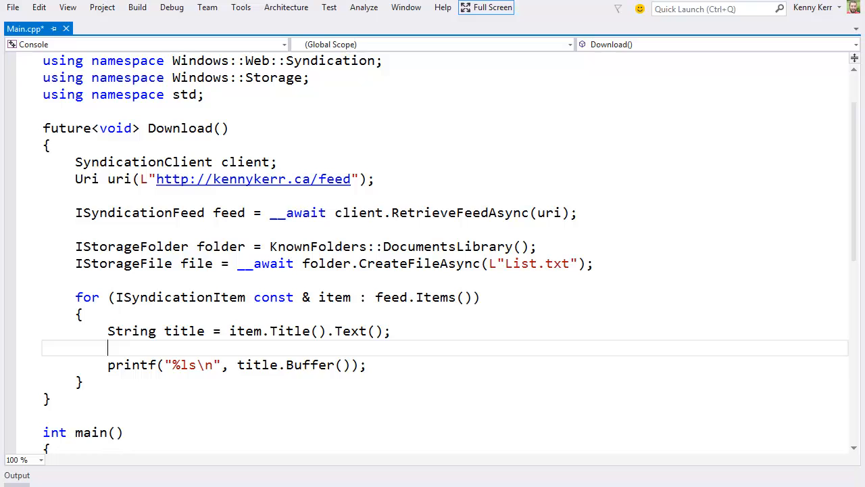
- Replace printf with __await FileIO::AppendTextAsync(file, title + L"\n");
{"action": "type", "text": "__await FileI"}
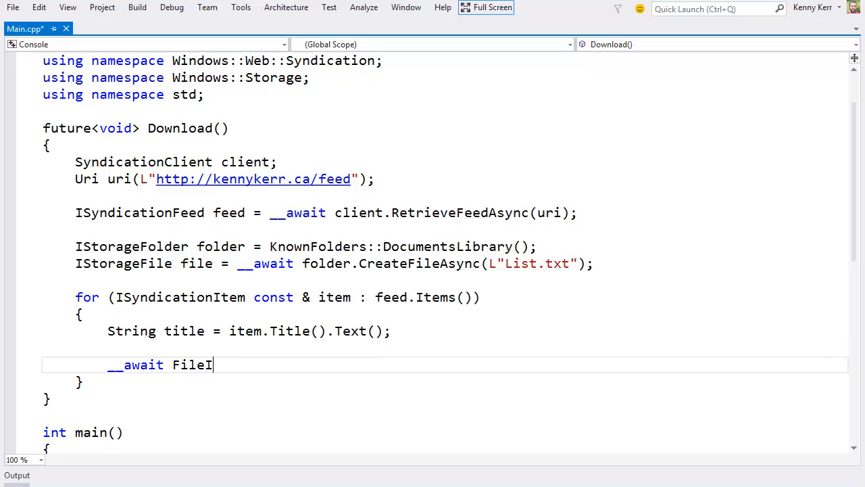
{"action": "type", "text": "O::AppendTex"}
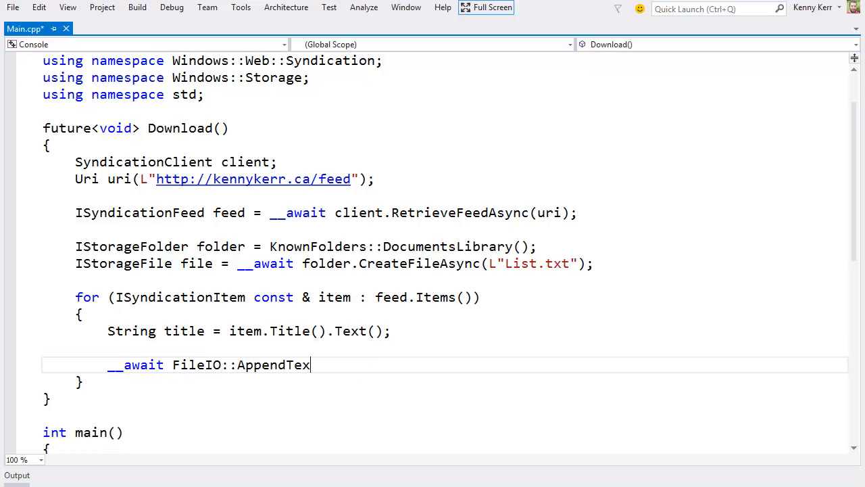
{"action": "type", "text": "tAsync(file,)"}
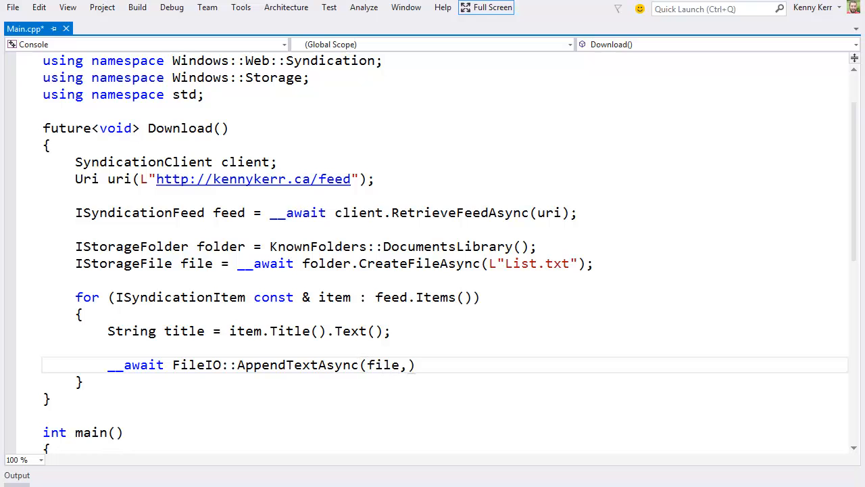
{"action": "type", "text": "title + L\"\\n\""}
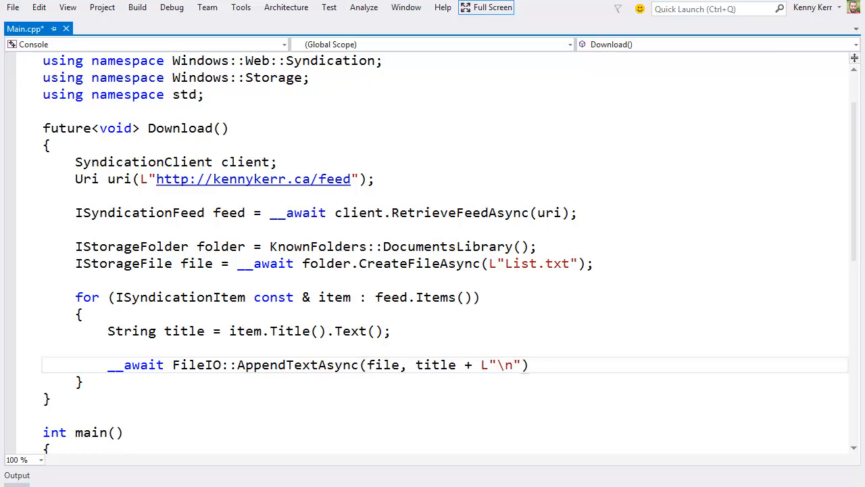
{"action": "type", "text": ";"}
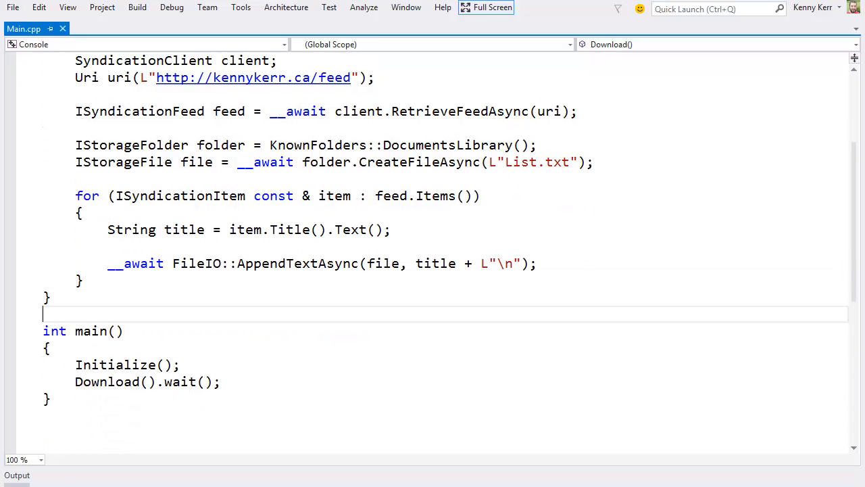
- Add ShellExecute(nullptr, L"open", L"C:\\users\\kenny\\documents\\list.txt", nullptr, nullptr, S...) to main
{"action": "type", "text": "ShellExecute(nullptr)"}
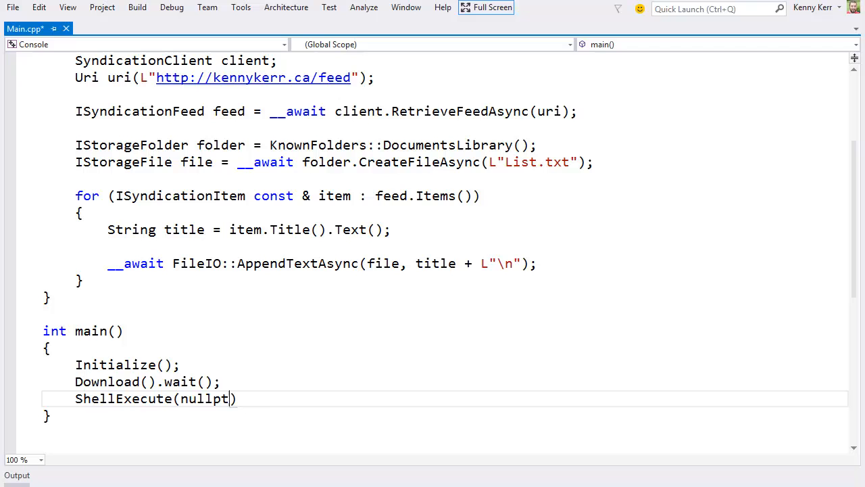
{"action": "type", "text": ", L\"open\", L\"C:\\\\u"}
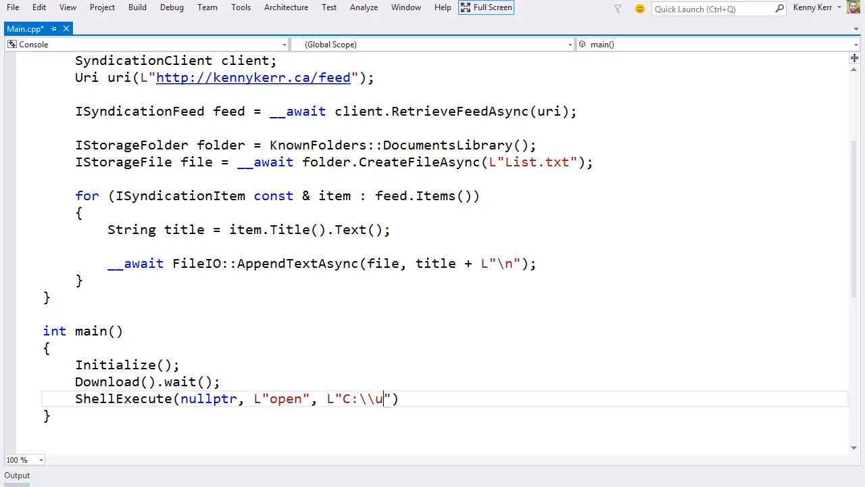
{"action": "type", "text": "sers\\\\kenny\\\\d"}
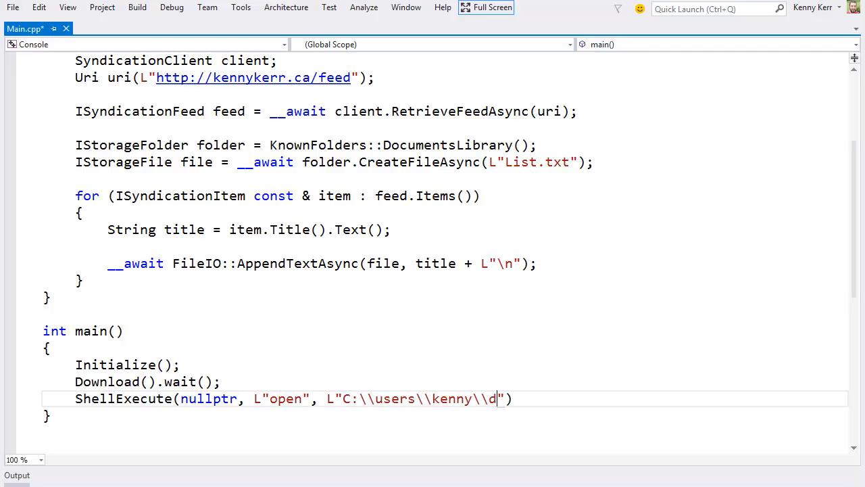
{"action": "type", "text": "ocuments\\\\list.txt"}
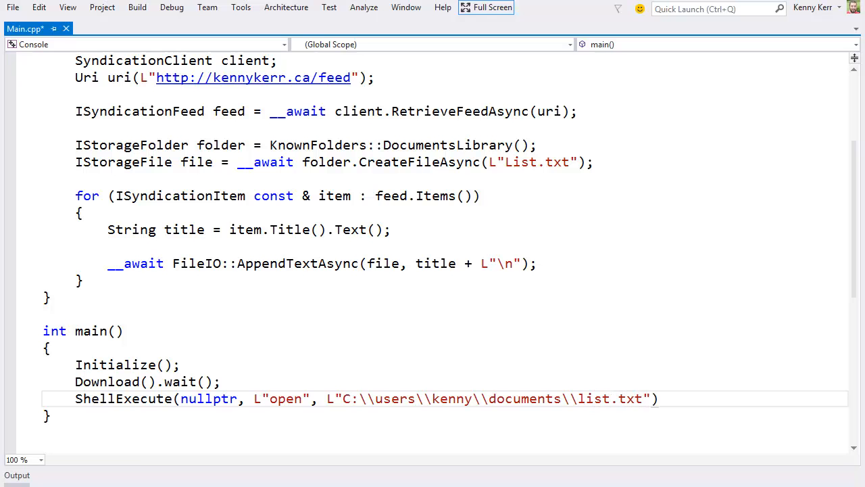
{"action": "type", "text": ", nullptr, nullptr, S"}
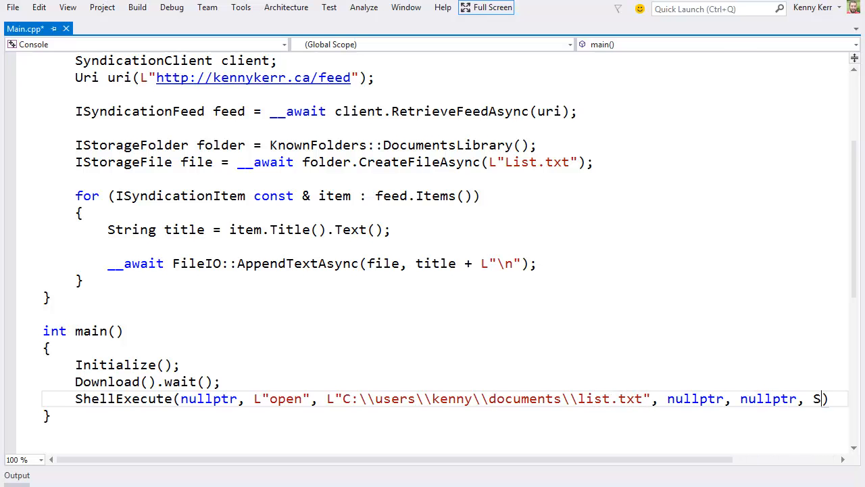